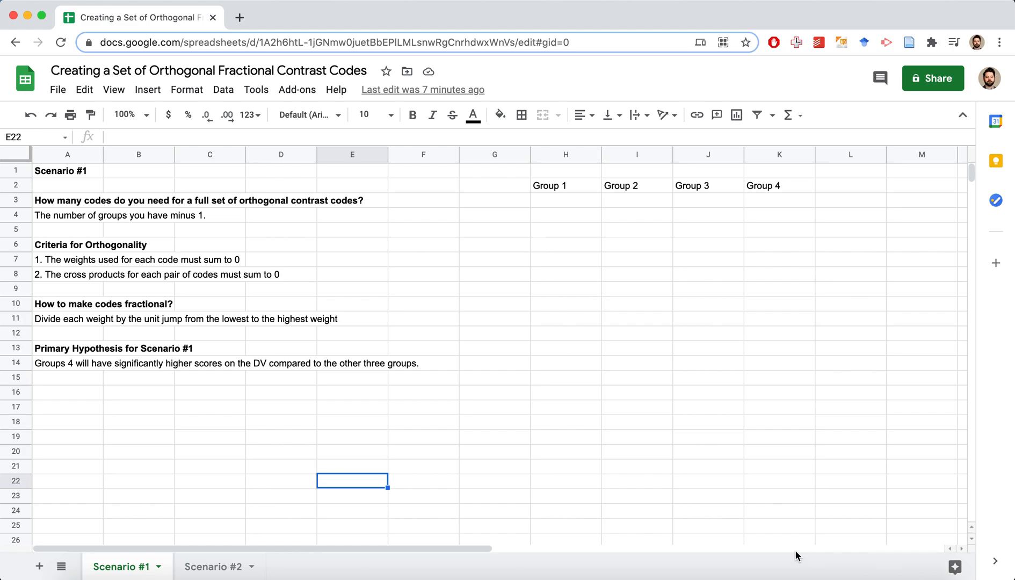
pyautogui.moveTo(535, 421)
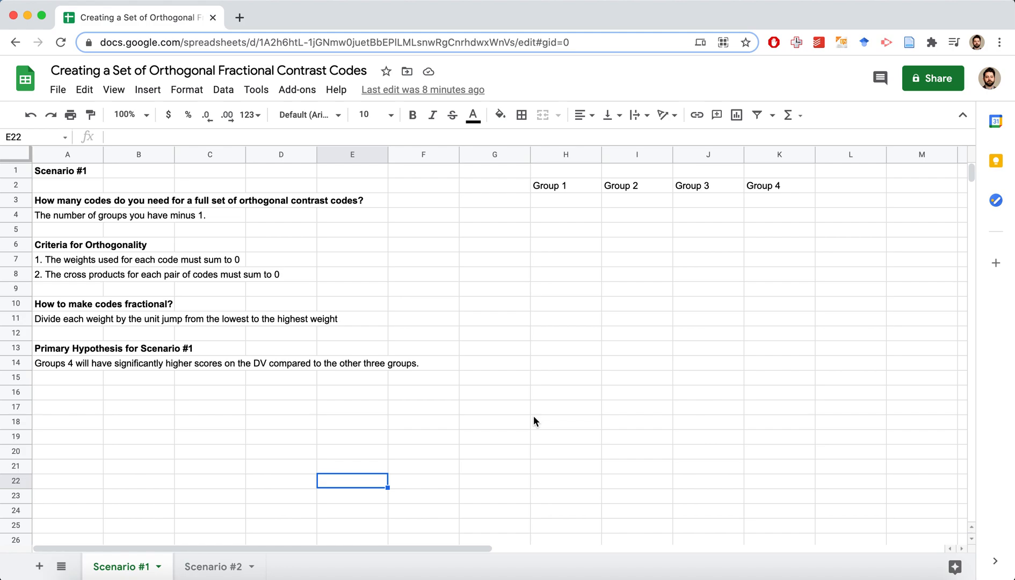
pyautogui.moveTo(207, 522)
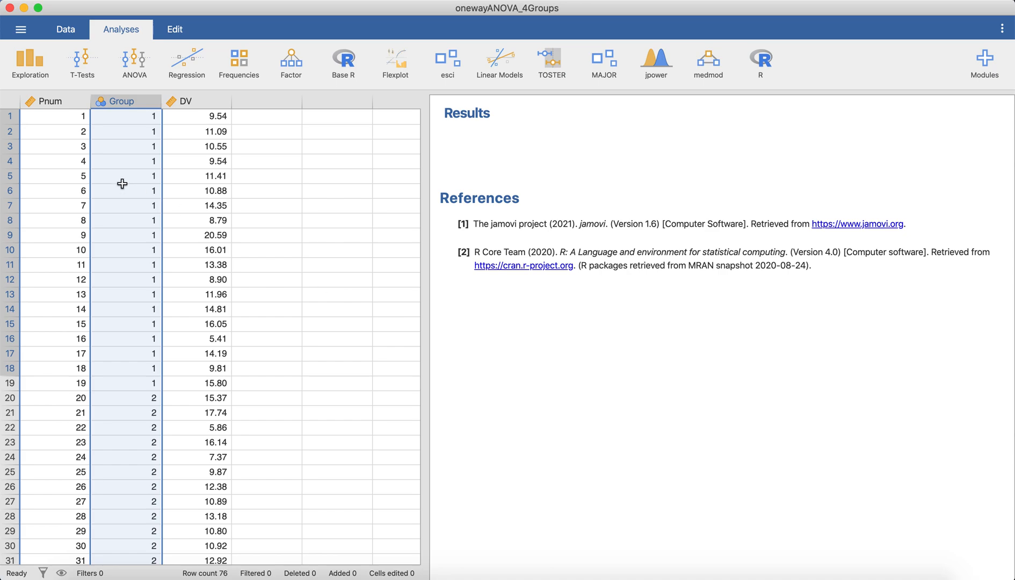
# - Look over the Group column, then start a new ANOVA from the Analyses ANOVA menu
pyautogui.click(55, 101)
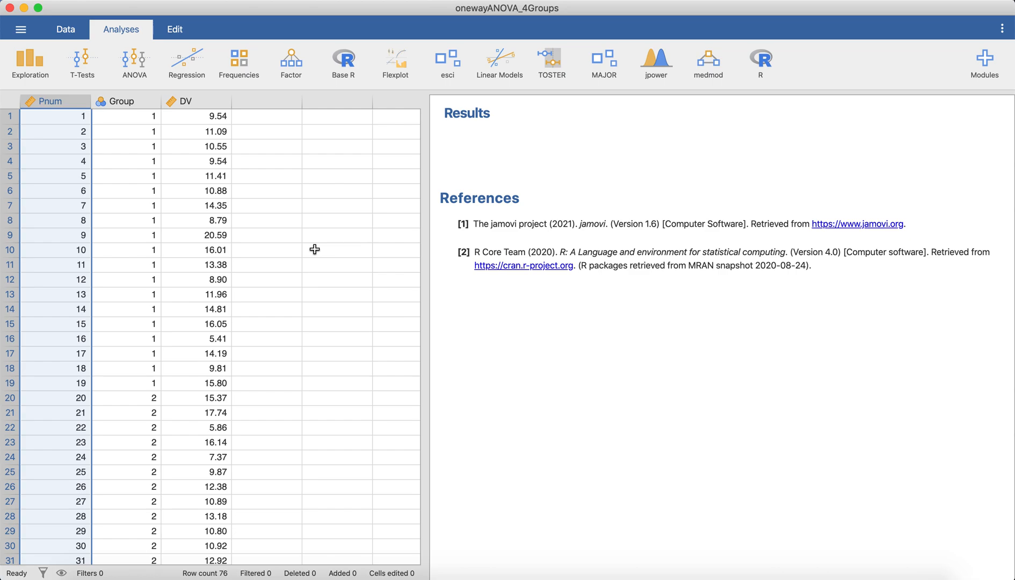
pyautogui.scroll(-3)
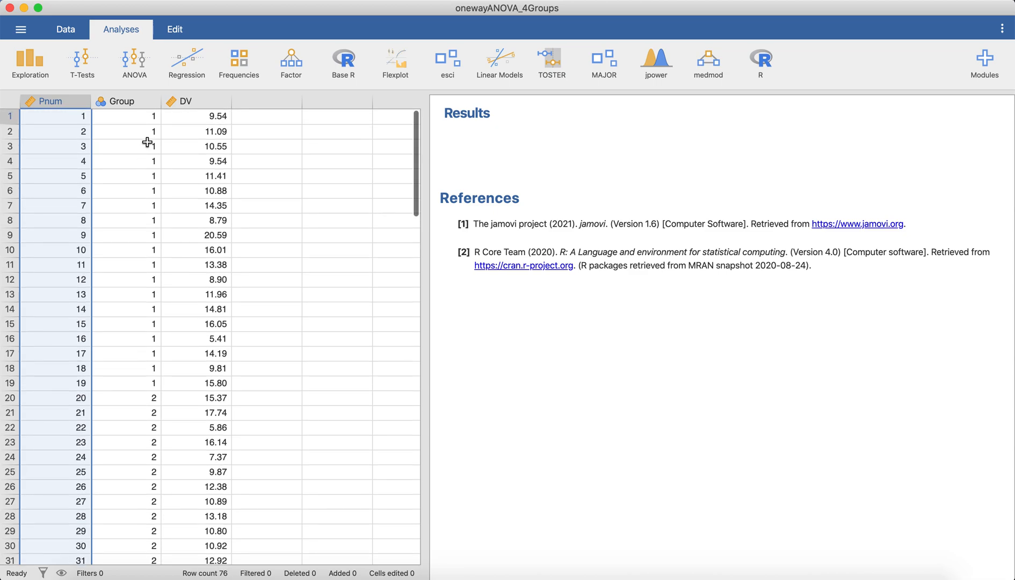
pyautogui.moveTo(130, 159)
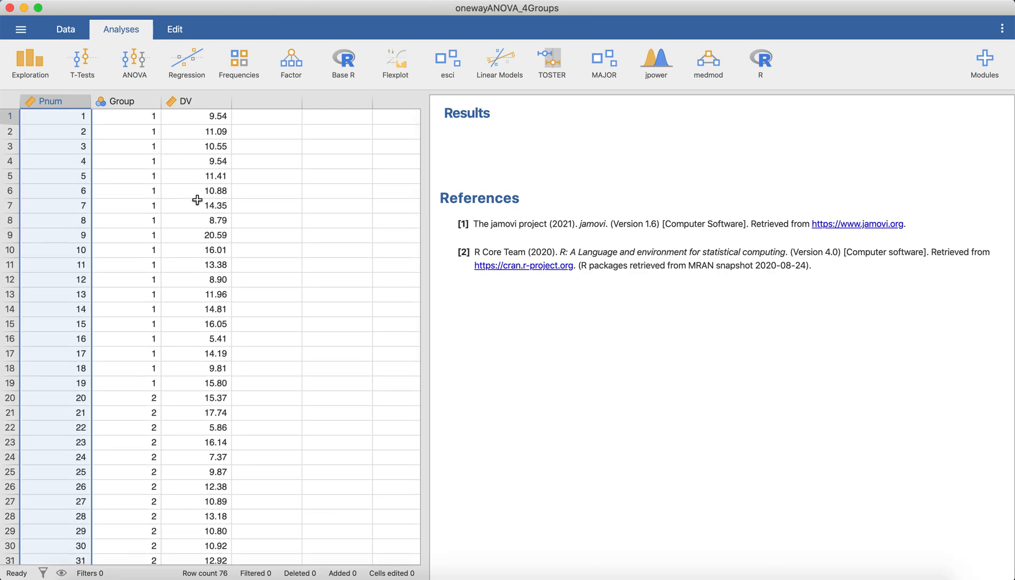
pyautogui.moveTo(200, 206)
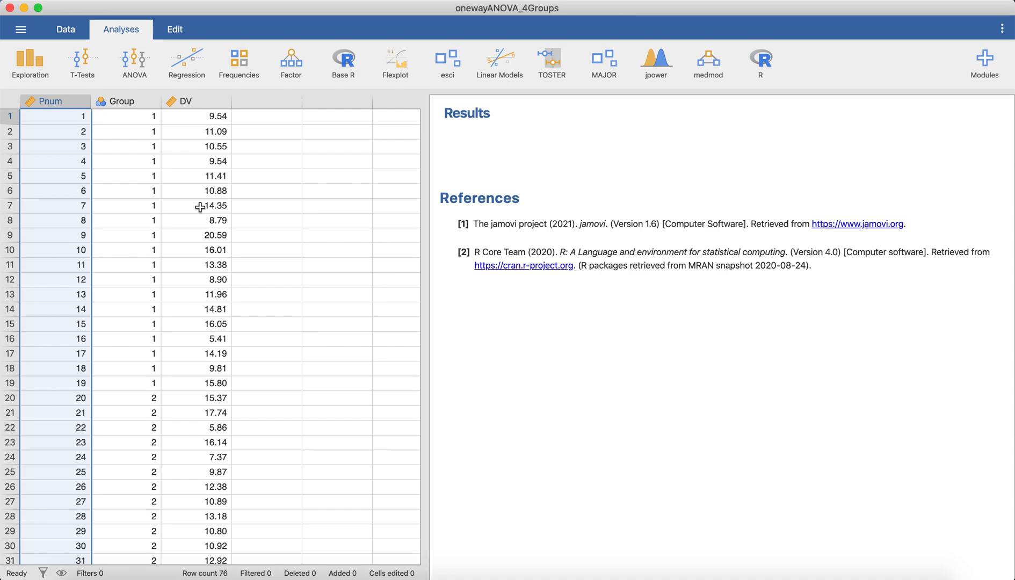
pyautogui.moveTo(142, 141)
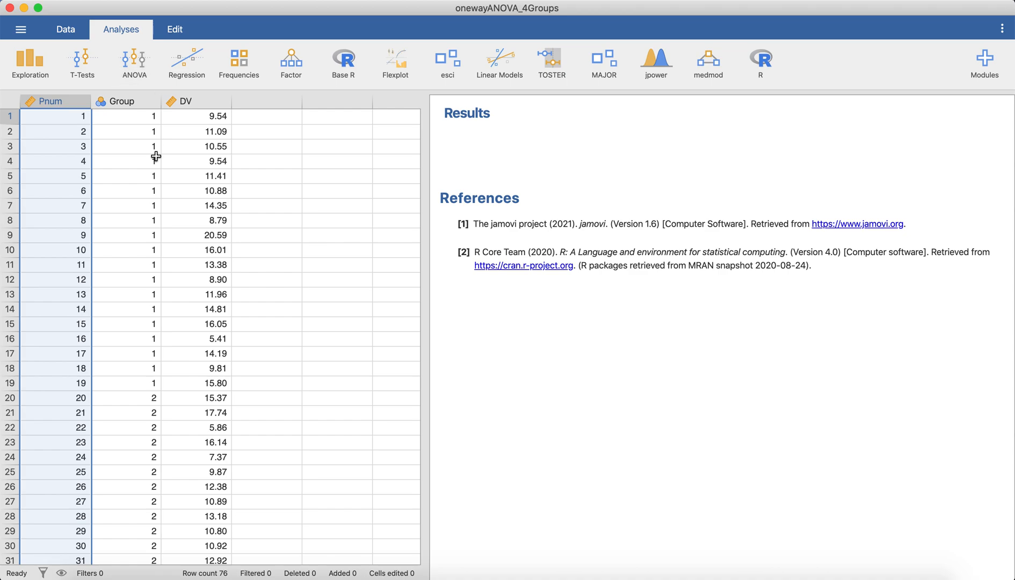
pyautogui.scroll(-3)
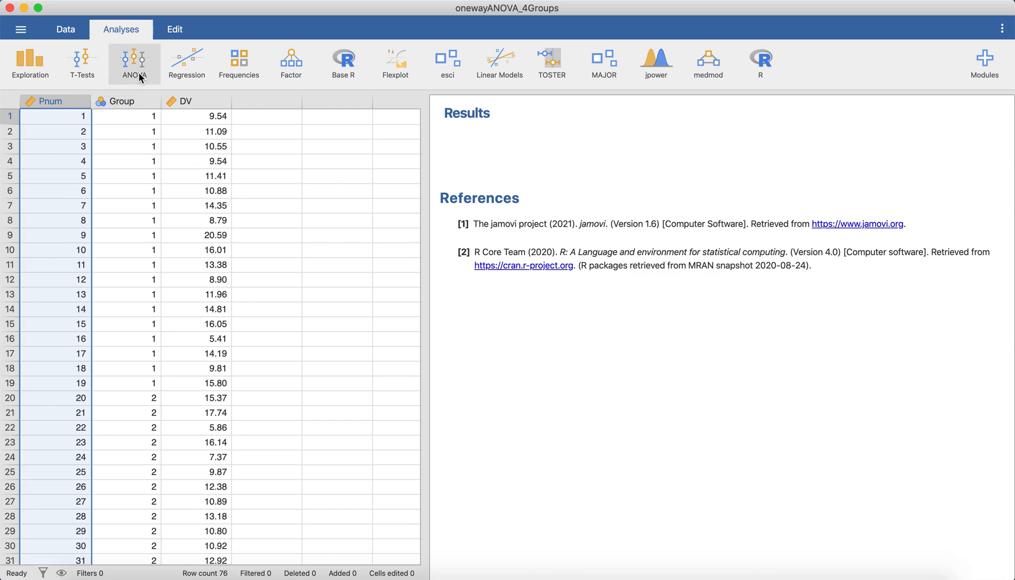
pyautogui.click(134, 62)
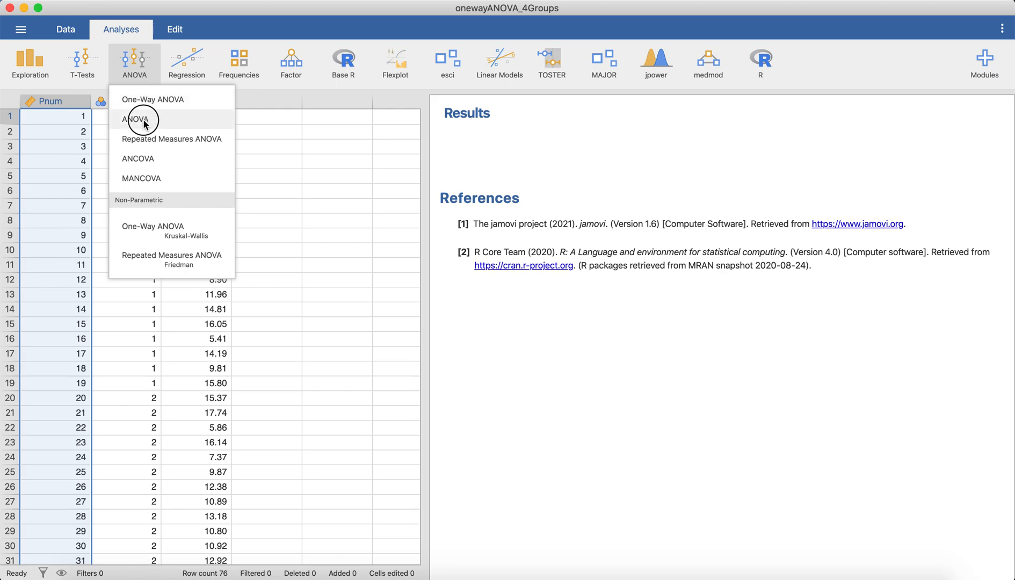
pyautogui.click(137, 119)
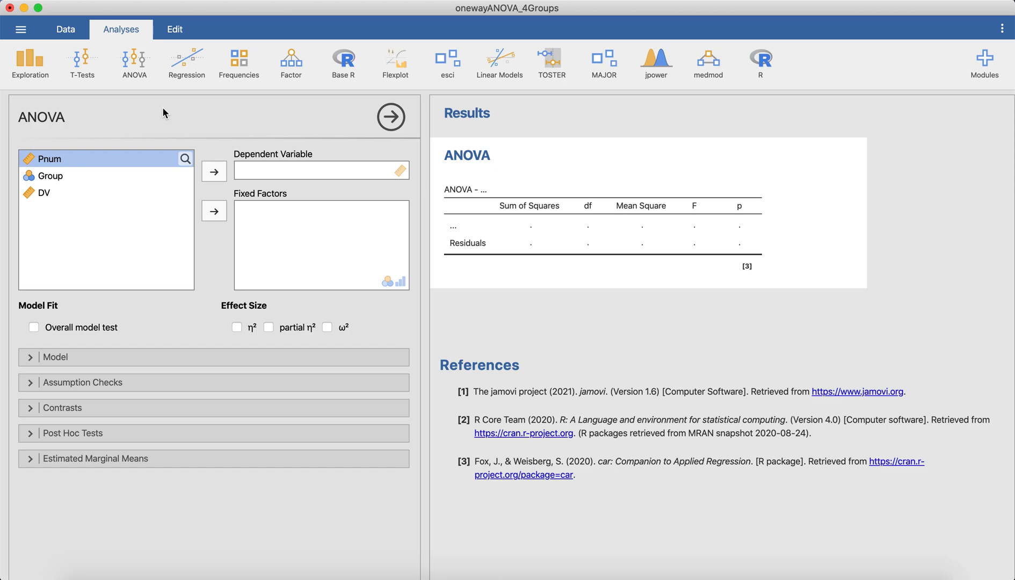
# - Assign Group as the fixed factor and DV as the dependent variable
pyautogui.click(49, 175)
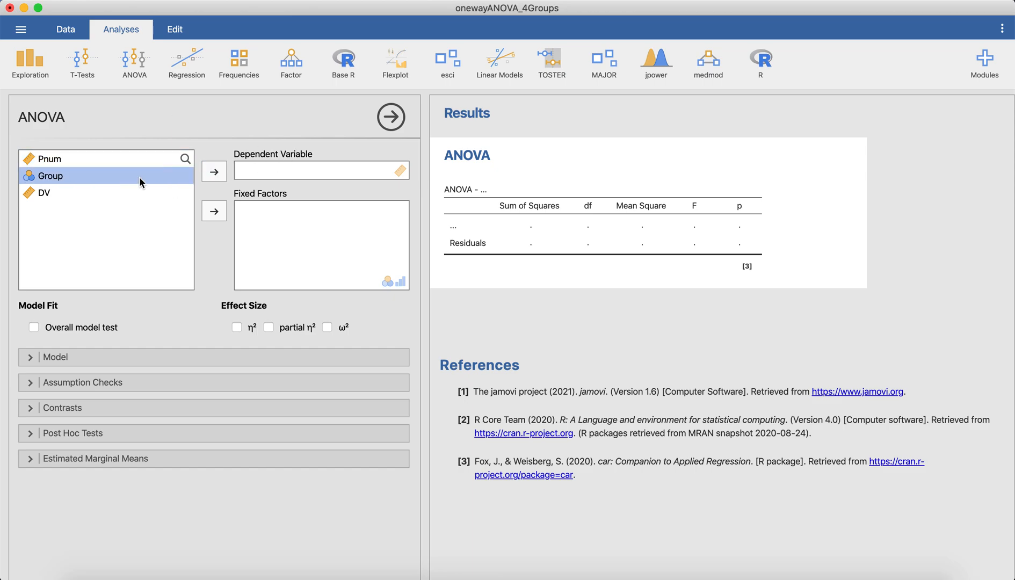
pyautogui.click(214, 210)
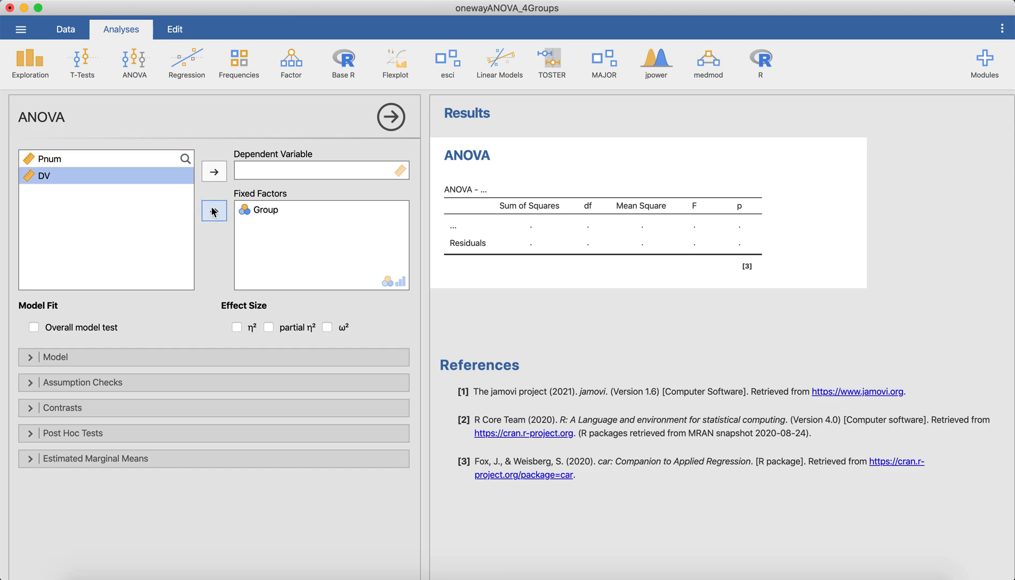
pyautogui.click(214, 211)
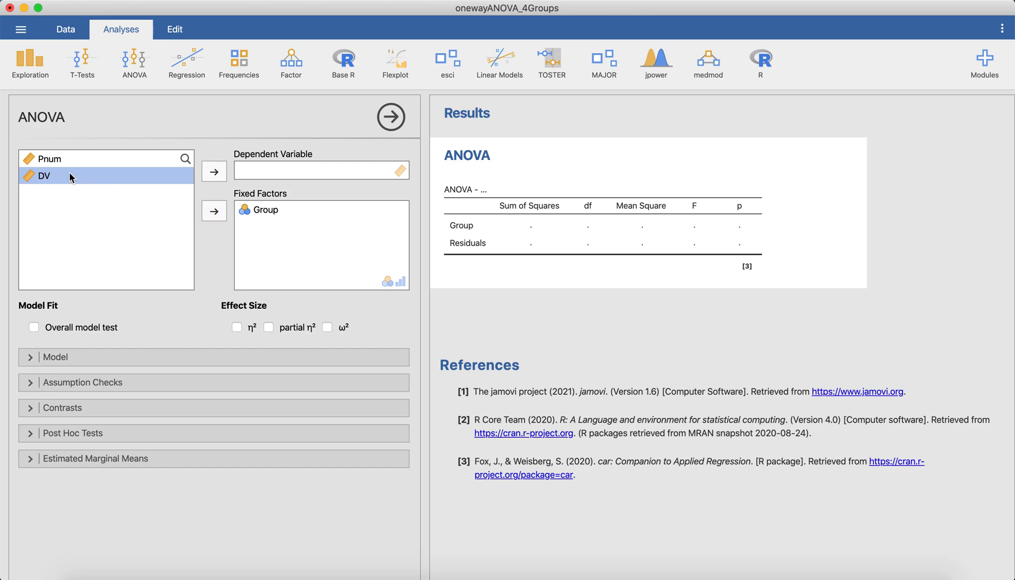
pyautogui.click(214, 171)
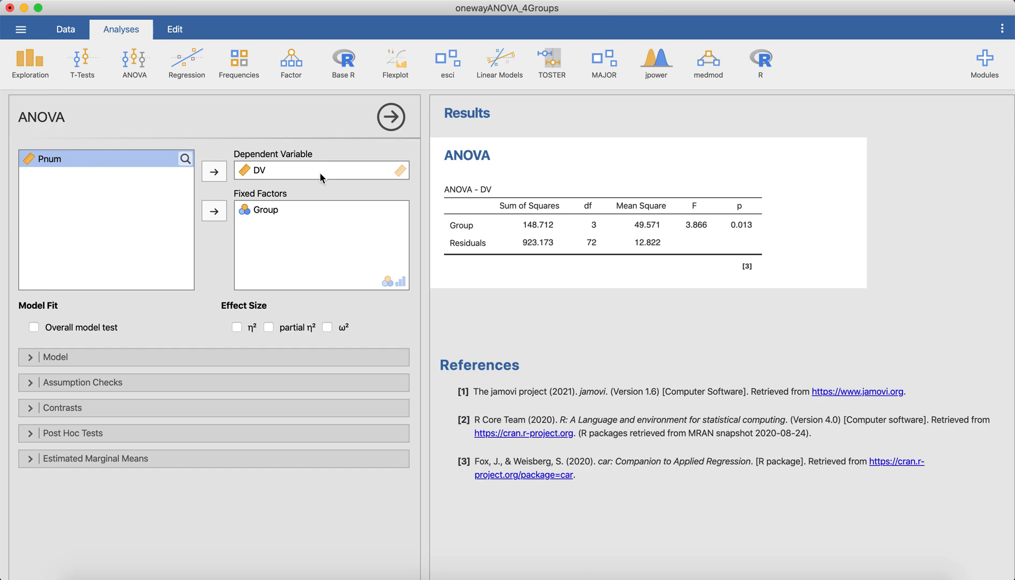
pyautogui.click(33, 326)
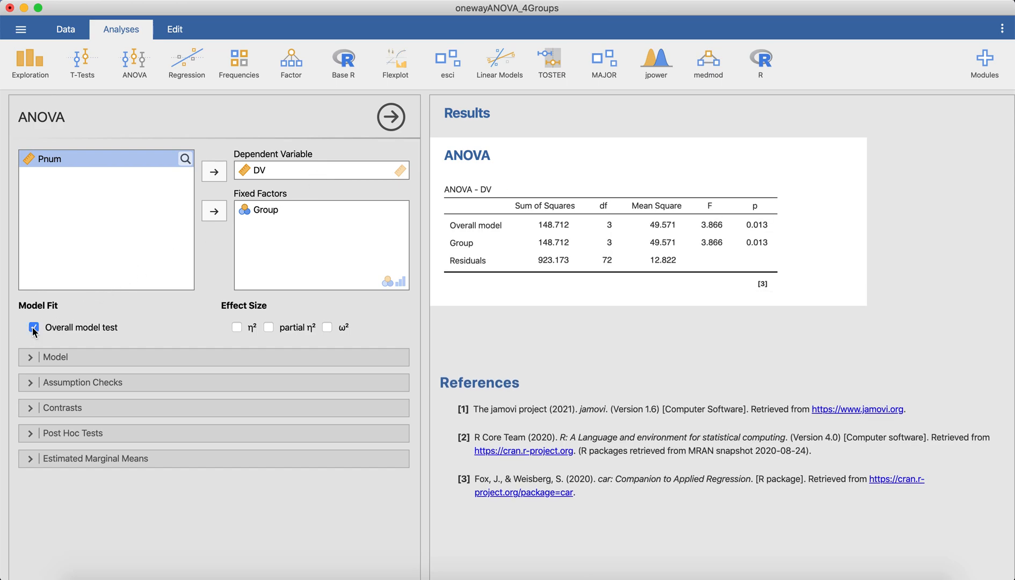
pyautogui.click(268, 326)
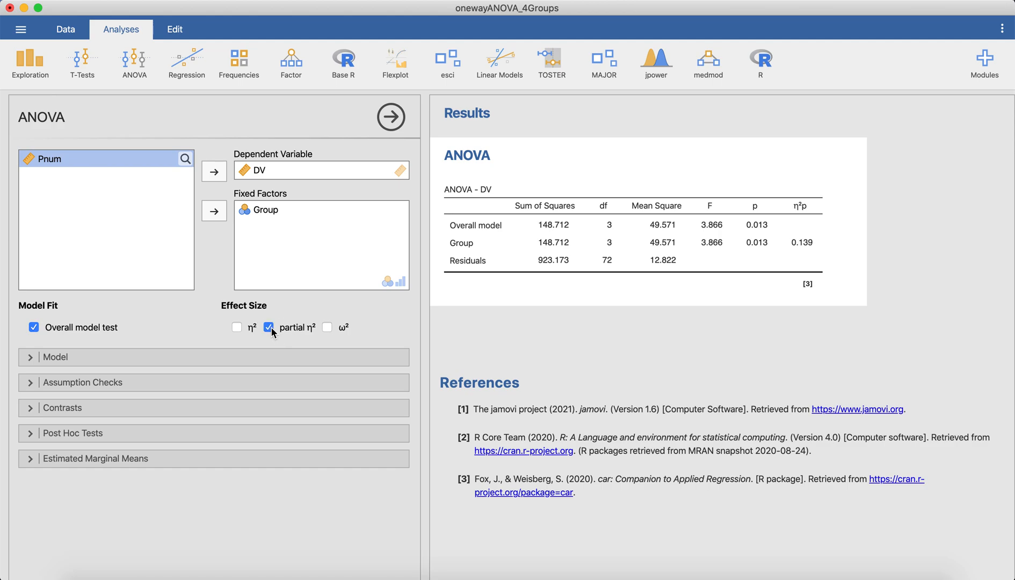
pyautogui.moveTo(118, 330)
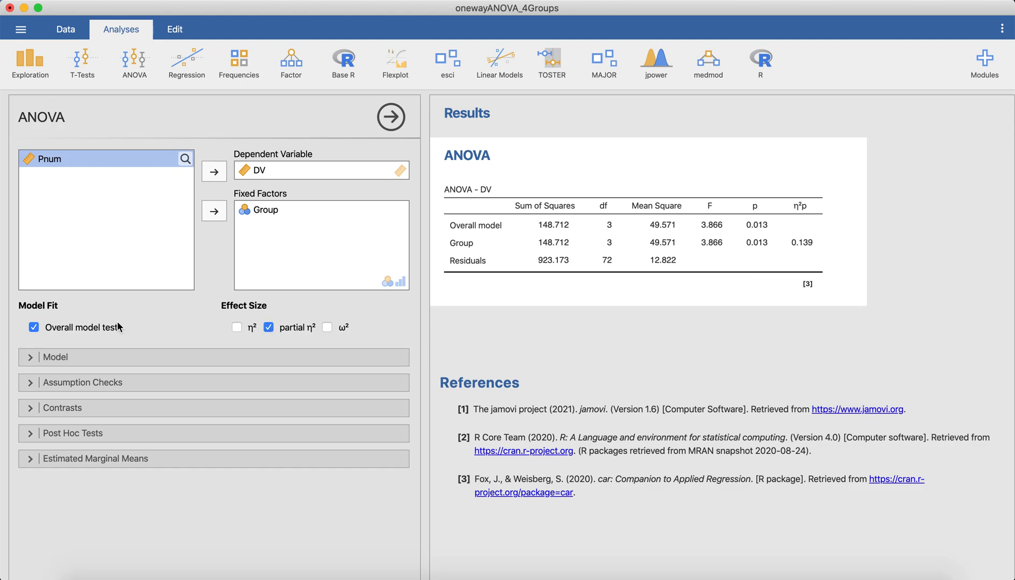
pyautogui.moveTo(112, 341)
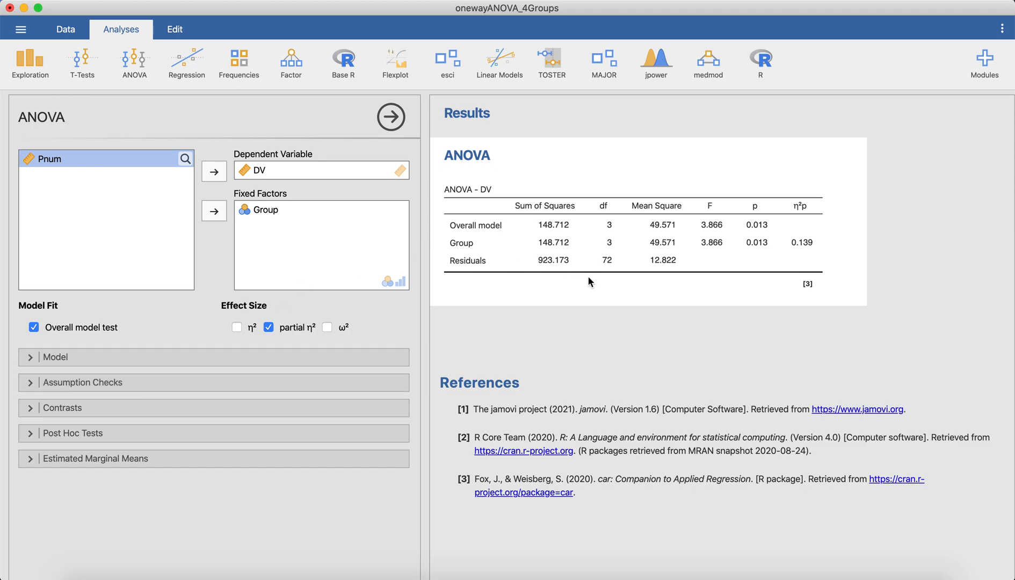
pyautogui.moveTo(725, 250)
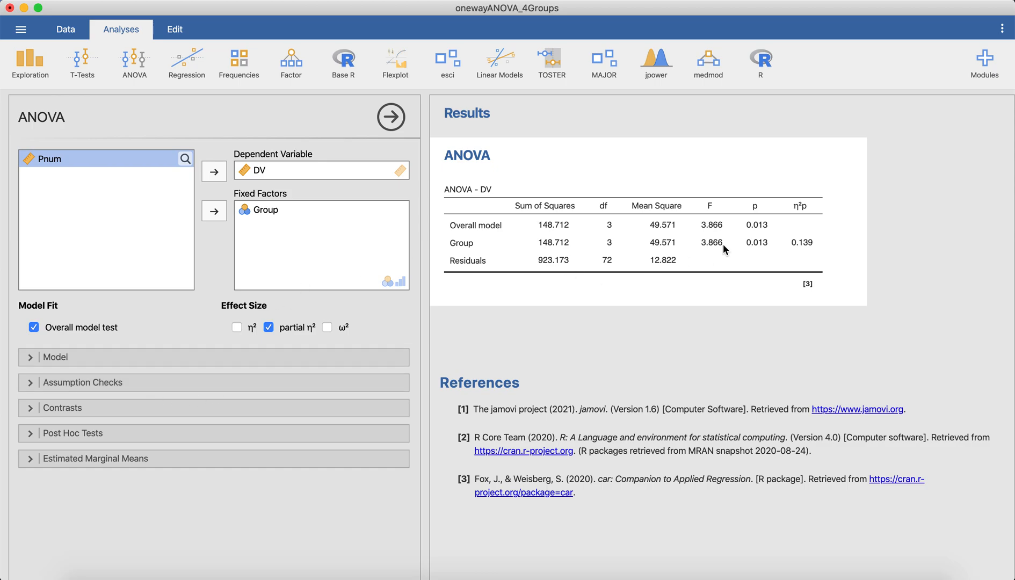
pyautogui.moveTo(740, 244)
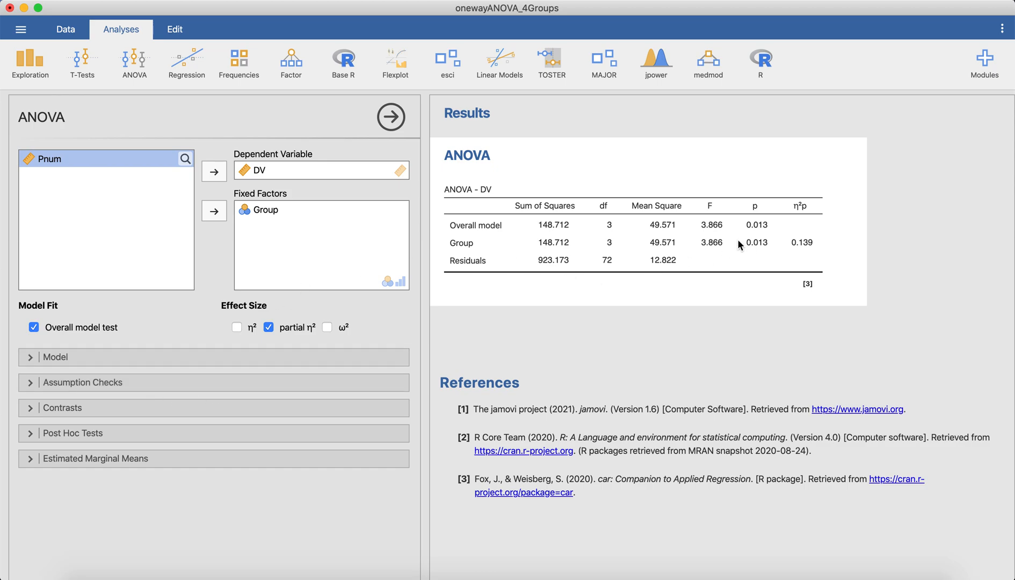
pyautogui.moveTo(706, 238)
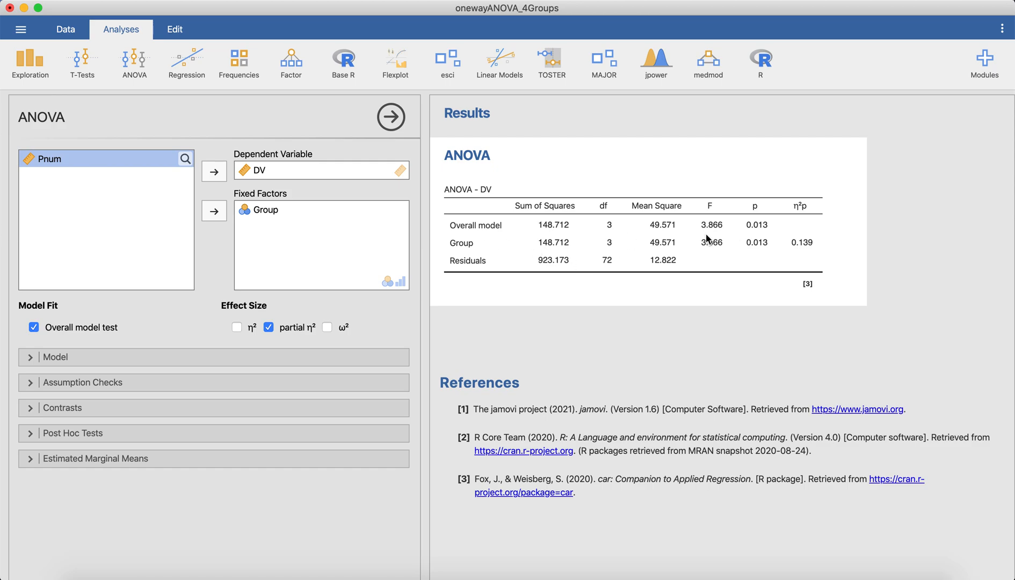
pyautogui.moveTo(763, 245)
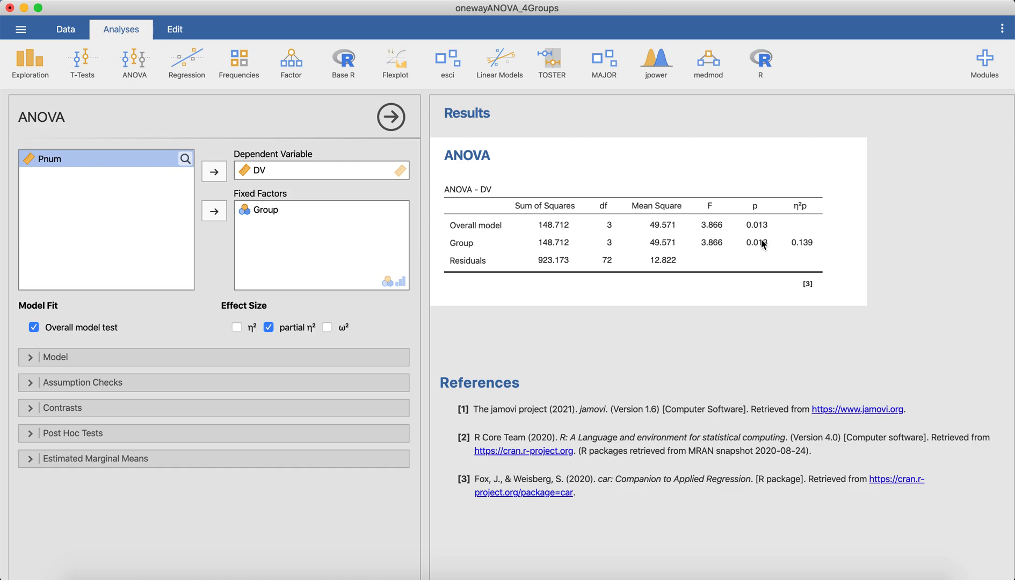
pyautogui.moveTo(750, 251)
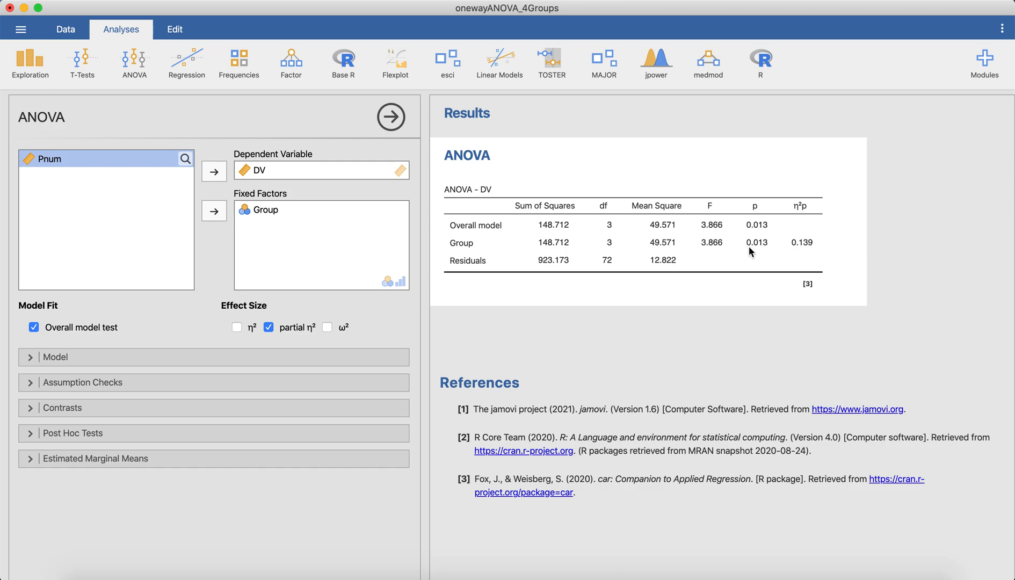
pyautogui.moveTo(768, 252)
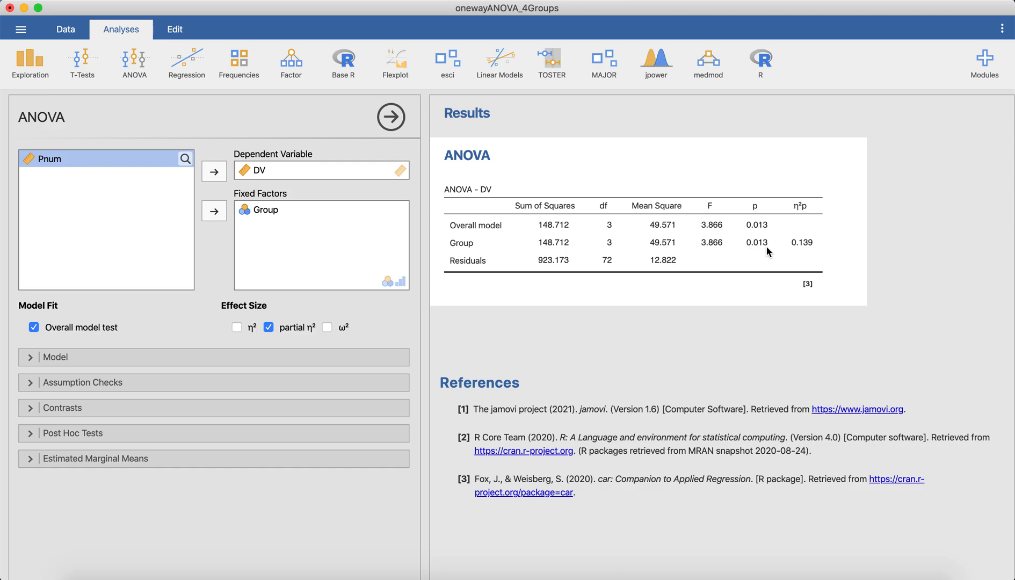
pyautogui.moveTo(613, 247)
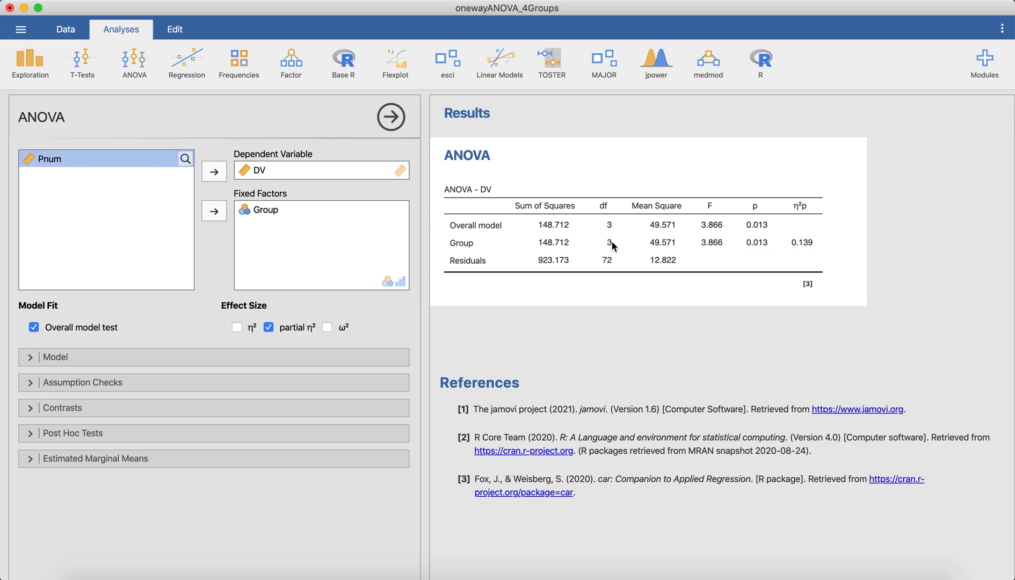
pyautogui.moveTo(546, 248)
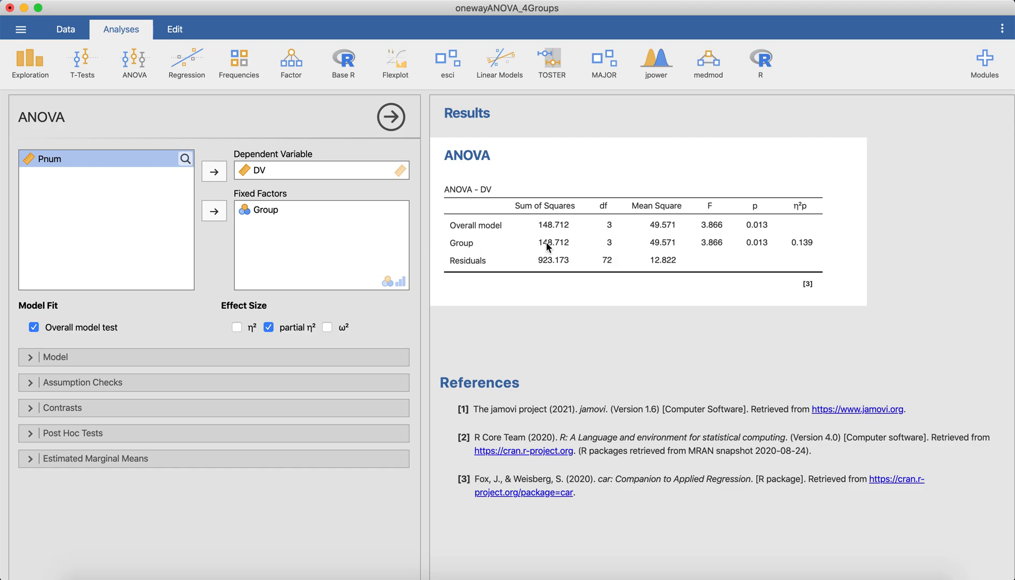
pyautogui.moveTo(610, 245)
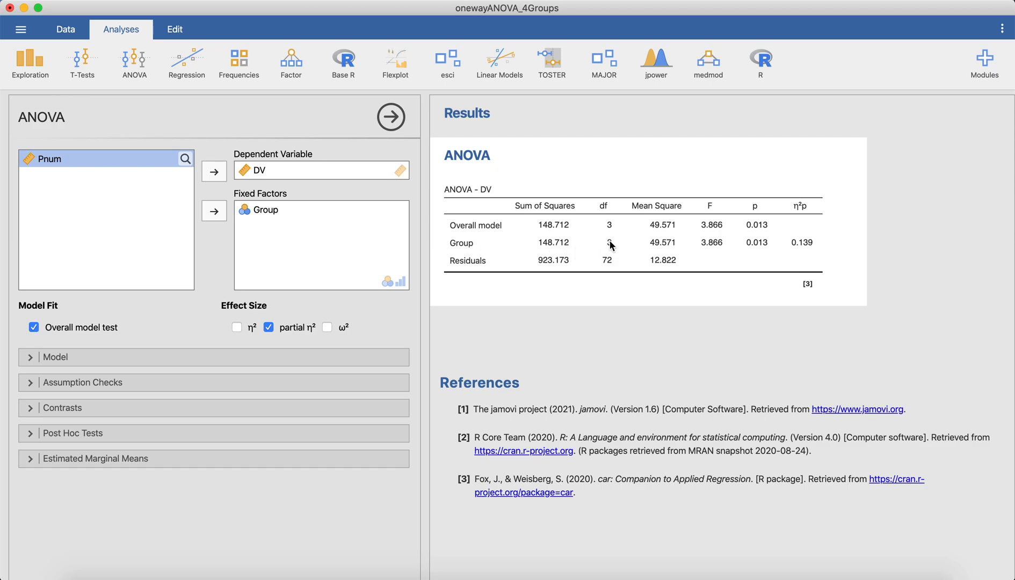
pyautogui.moveTo(608, 249)
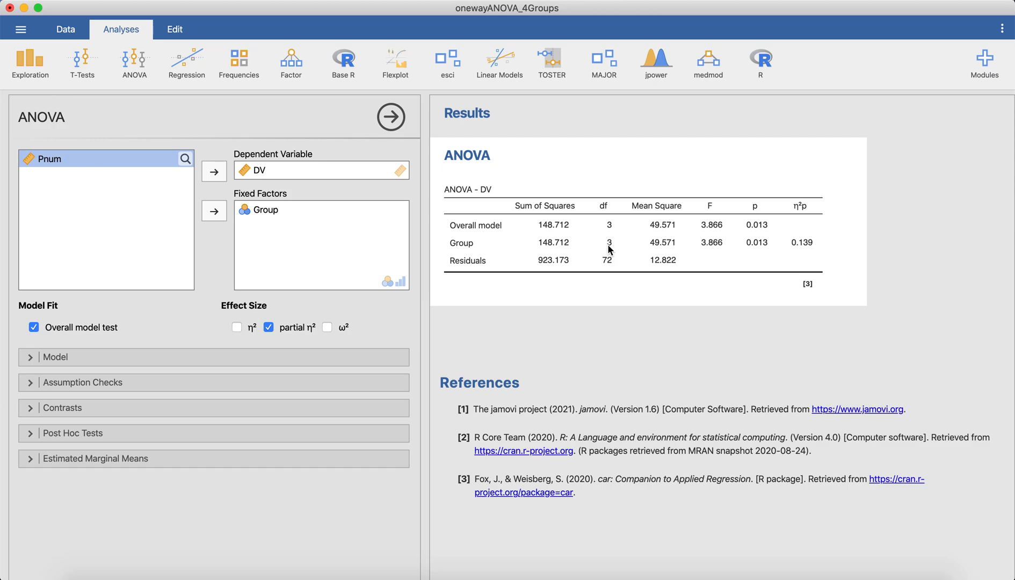
pyautogui.moveTo(744, 245)
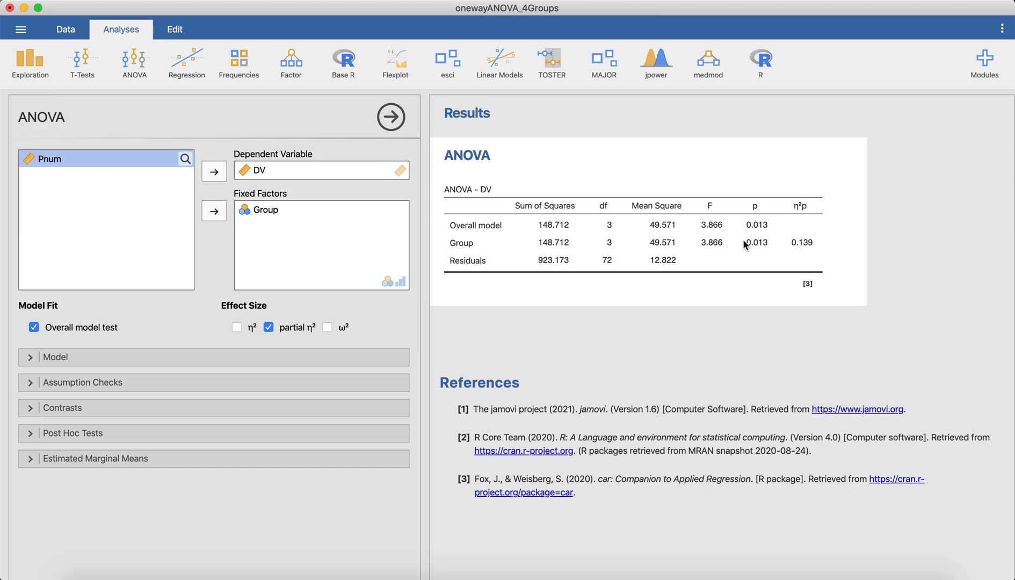
pyautogui.moveTo(604, 238)
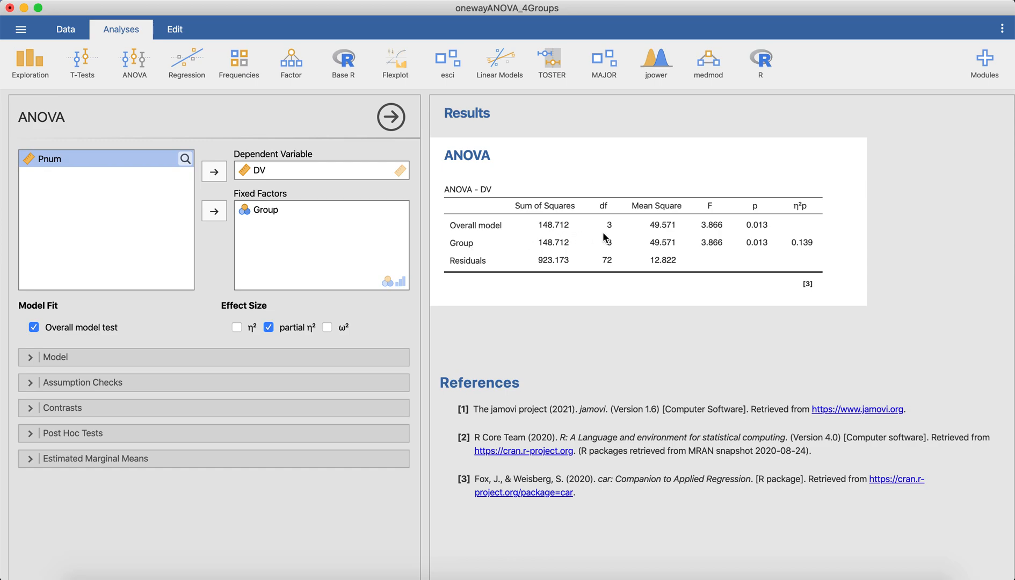
pyautogui.moveTo(695, 246)
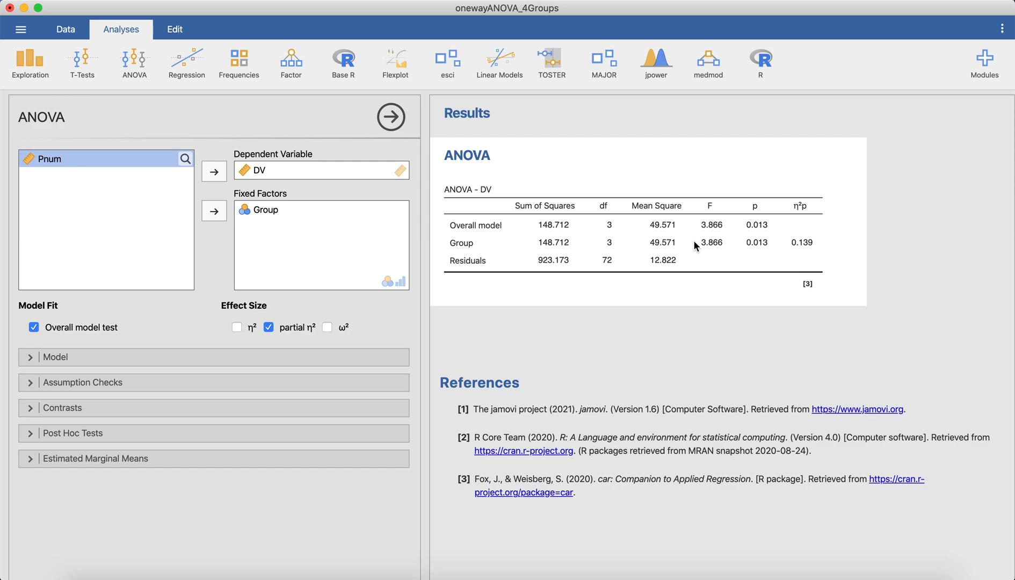
# - Set post hoc comparisons on Group with No correction and Holm, Tukey removed, and Cohen's d added
pyautogui.click(73, 433)
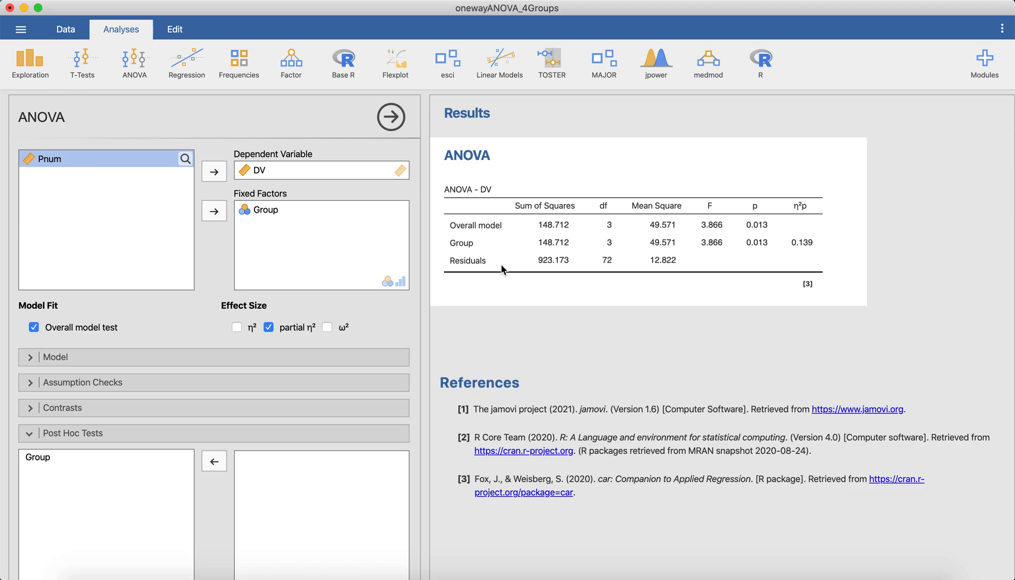
pyautogui.moveTo(96, 473)
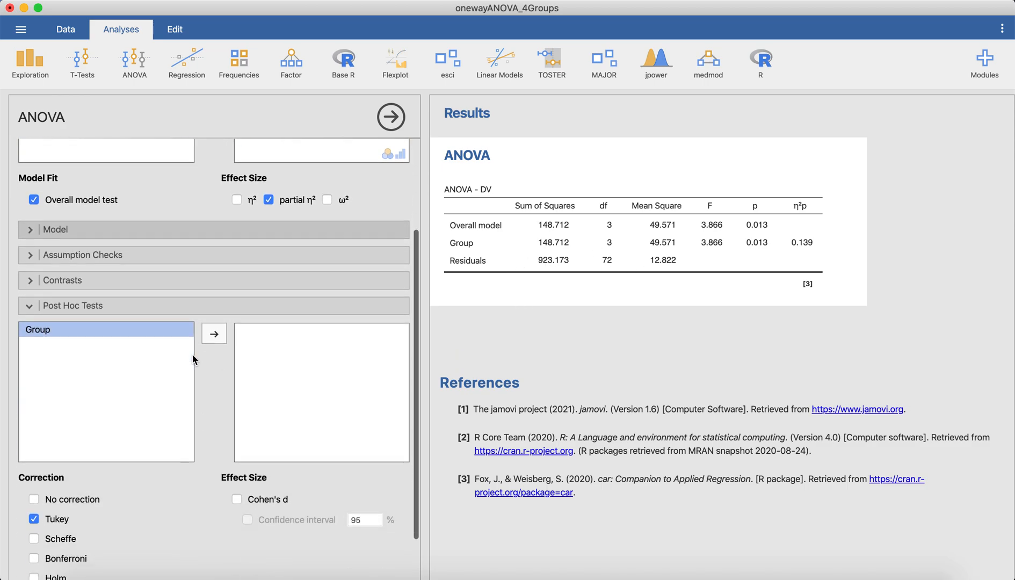
pyautogui.click(213, 332)
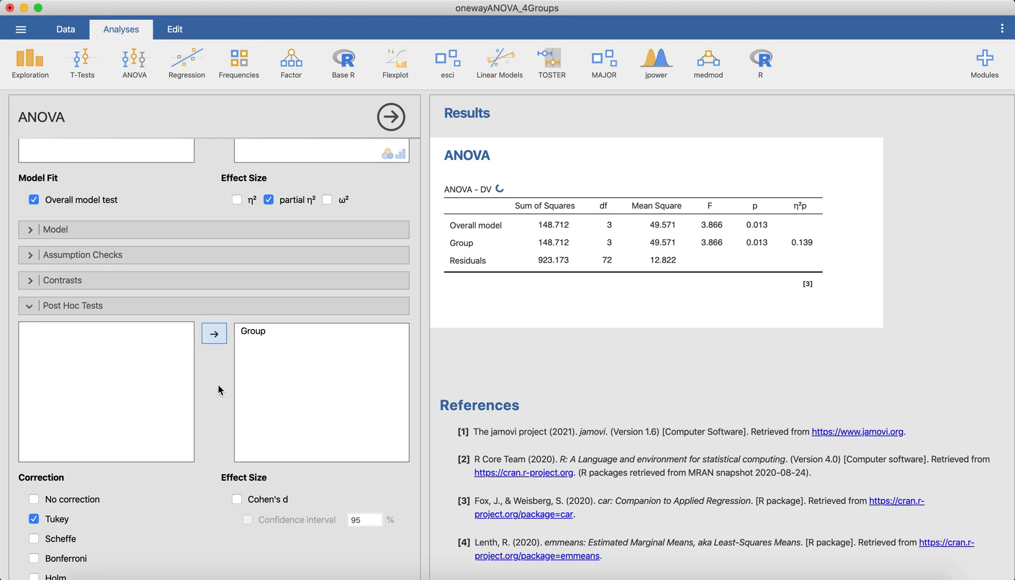
pyautogui.click(34, 443)
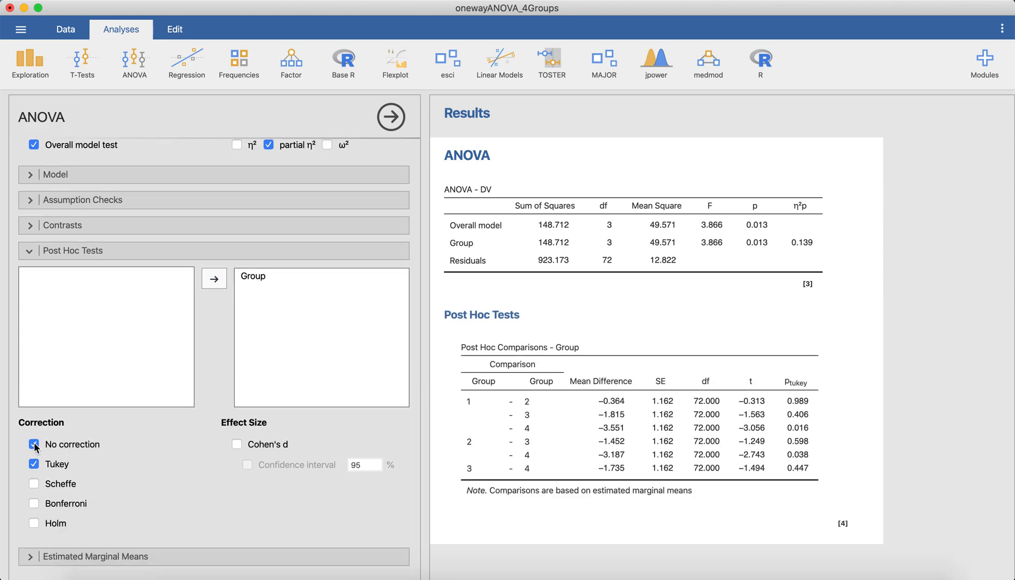
pyautogui.click(33, 523)
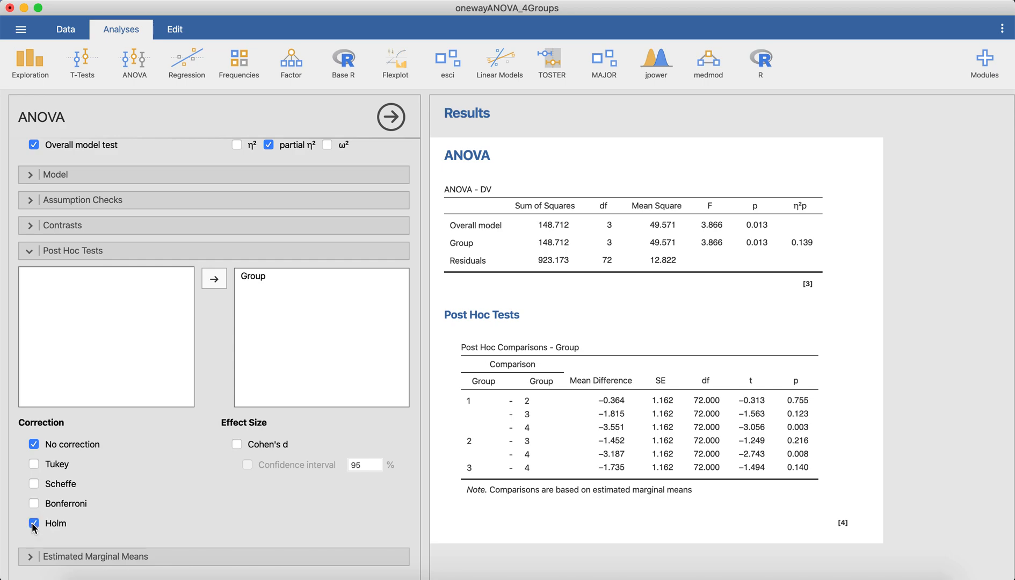
pyautogui.click(34, 522)
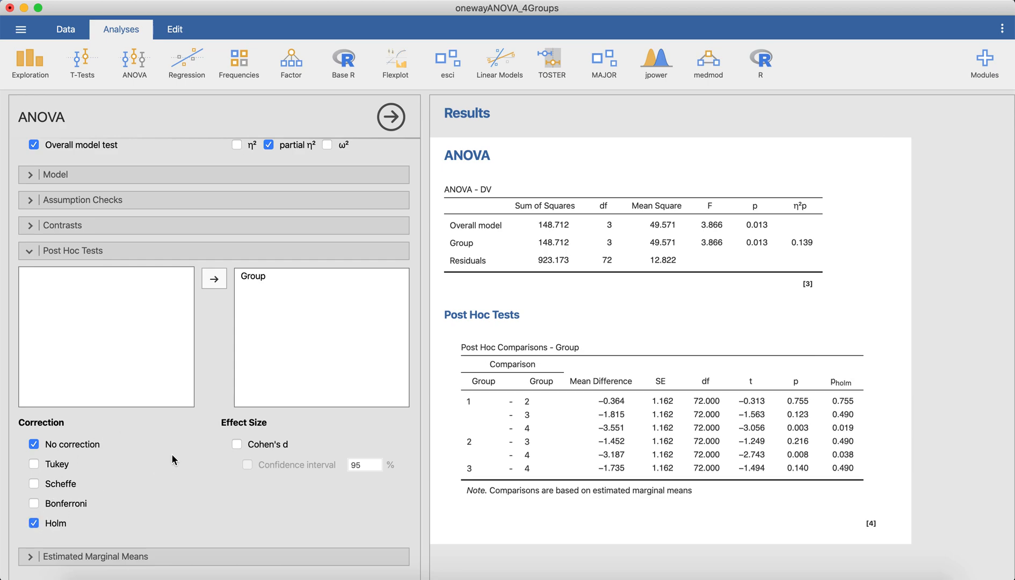
pyautogui.click(236, 444)
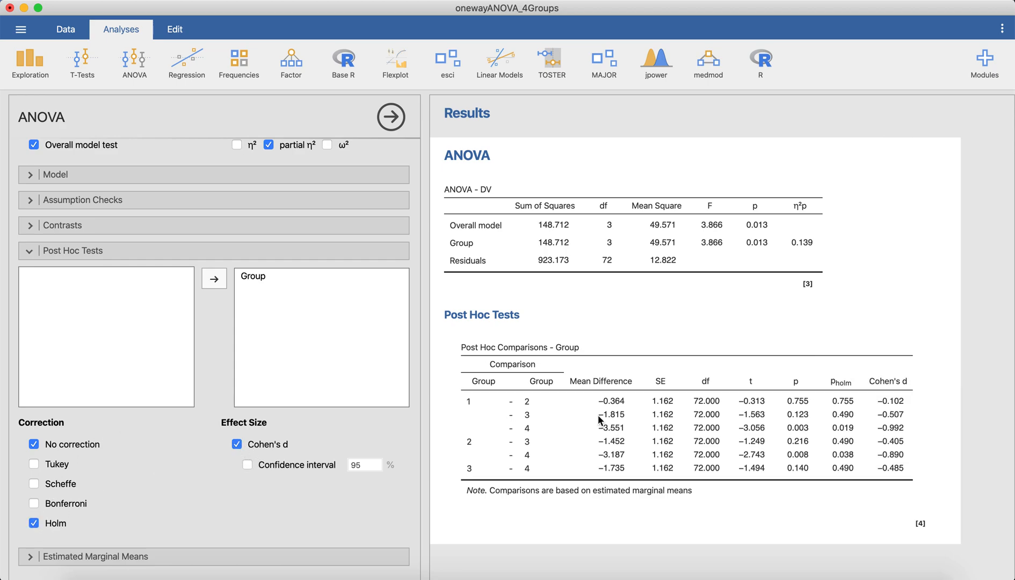
pyautogui.moveTo(637, 426)
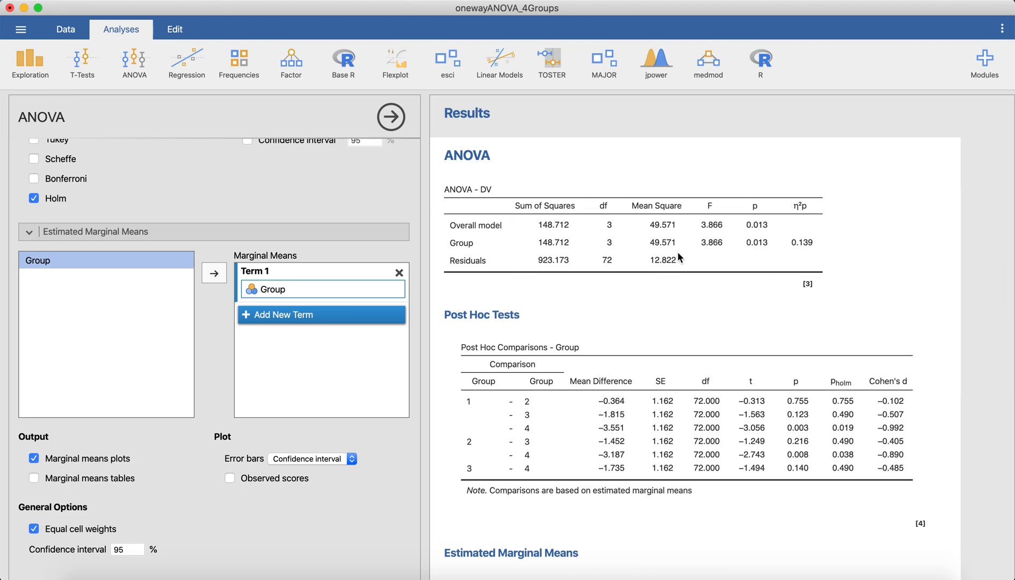
pyautogui.moveTo(671, 190)
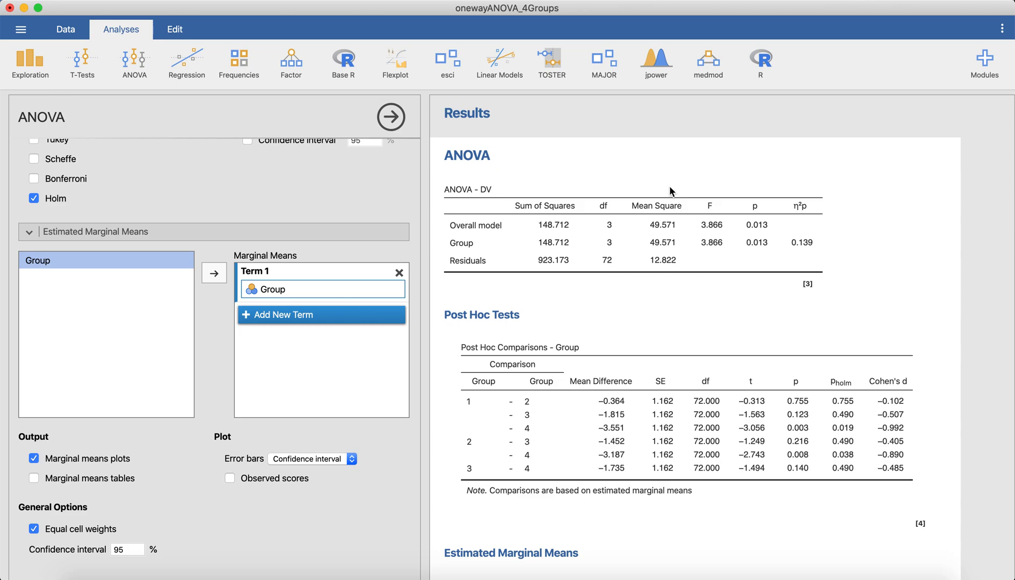
pyautogui.scroll(-3)
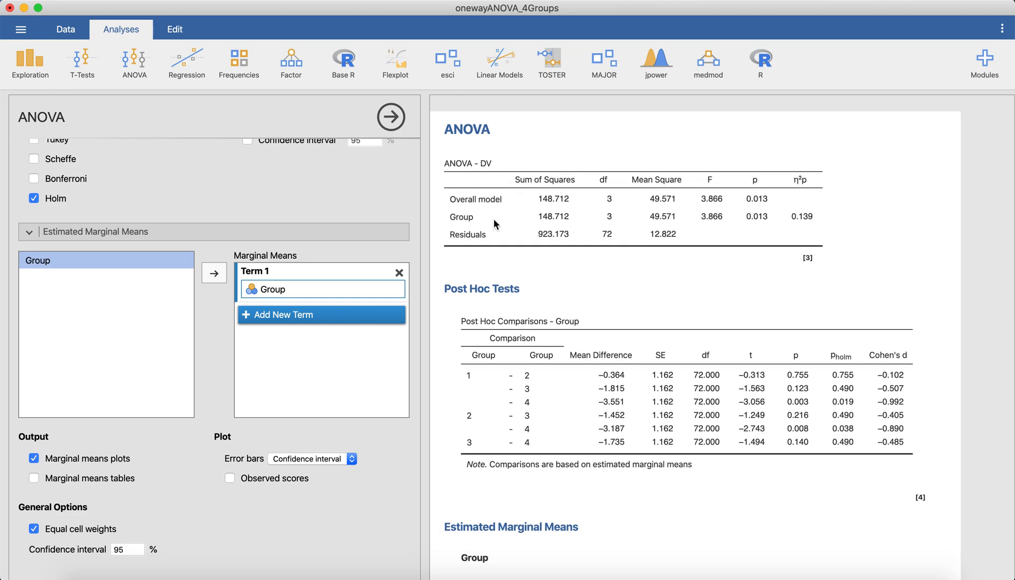
pyautogui.moveTo(763, 228)
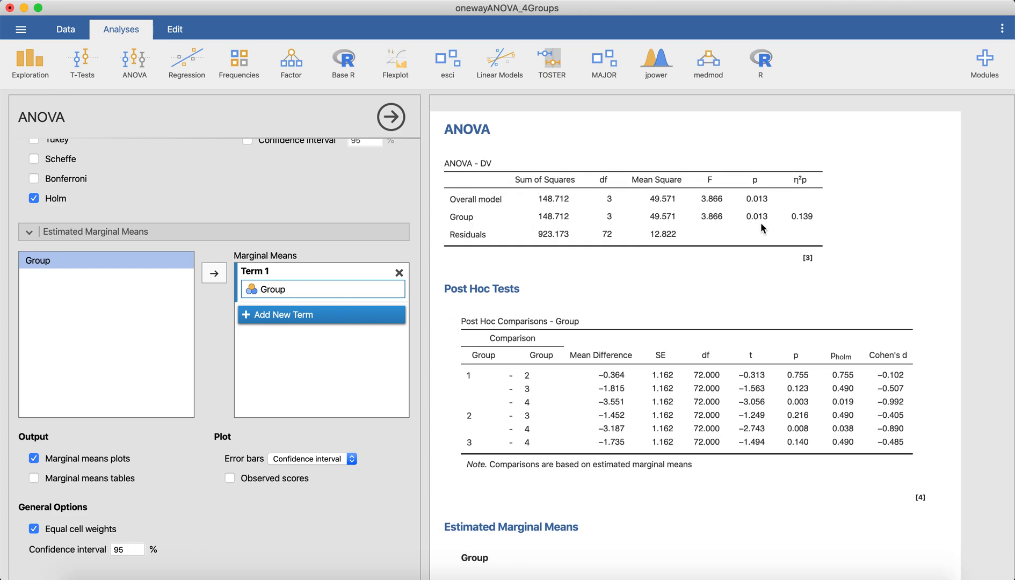
pyautogui.scroll(-3)
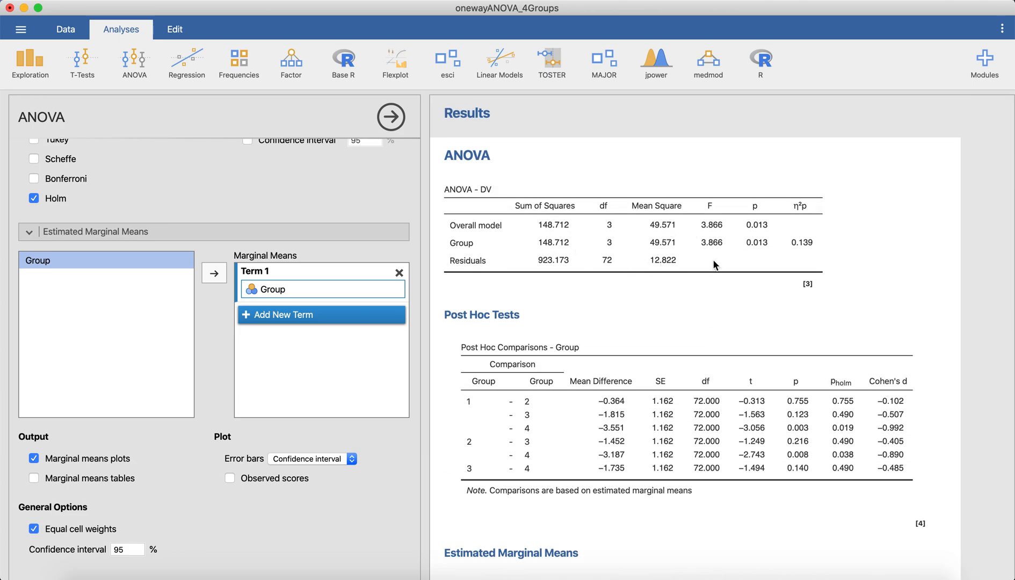
pyautogui.scroll(-3)
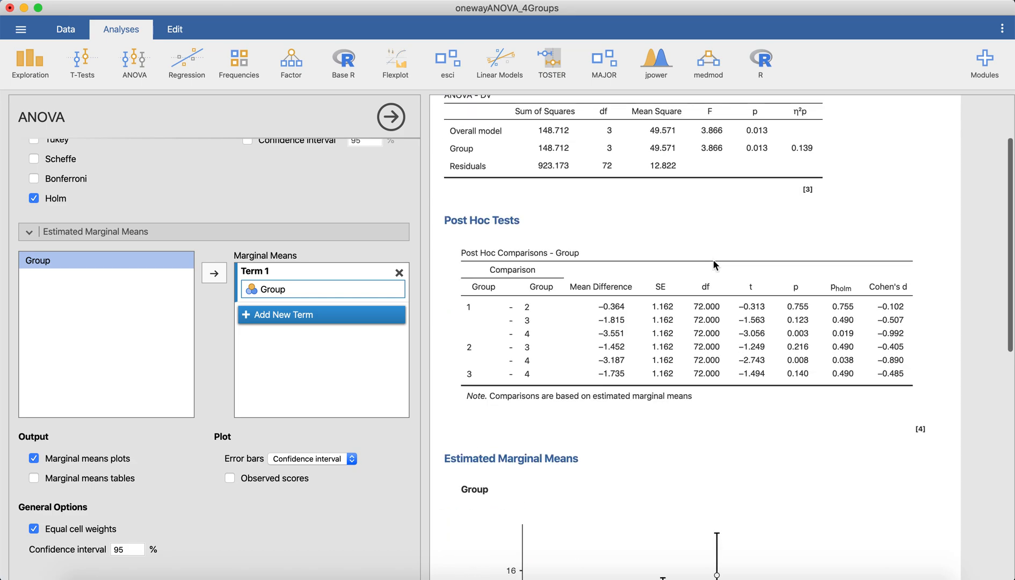
pyautogui.scroll(-3)
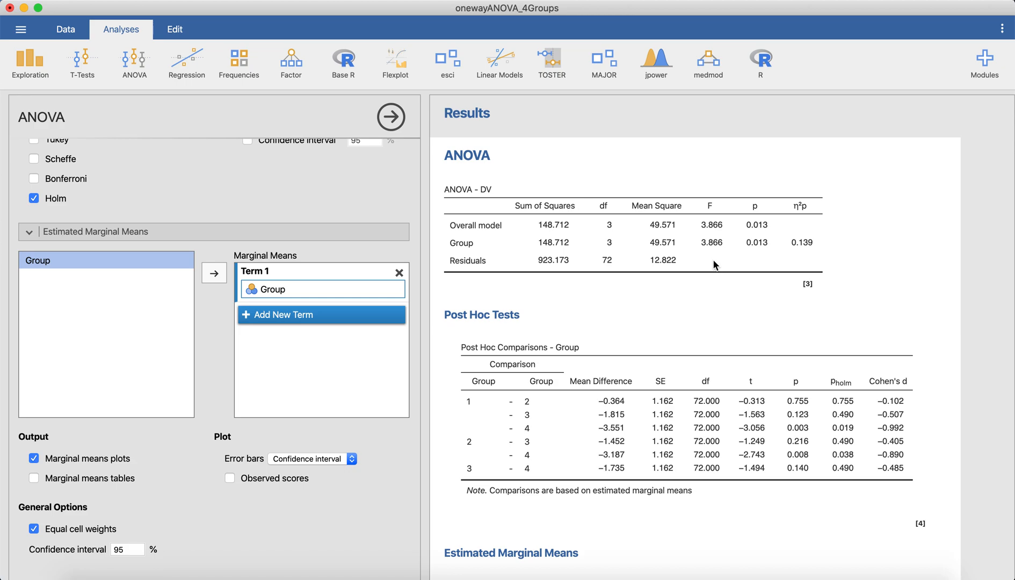
pyautogui.moveTo(642, 266)
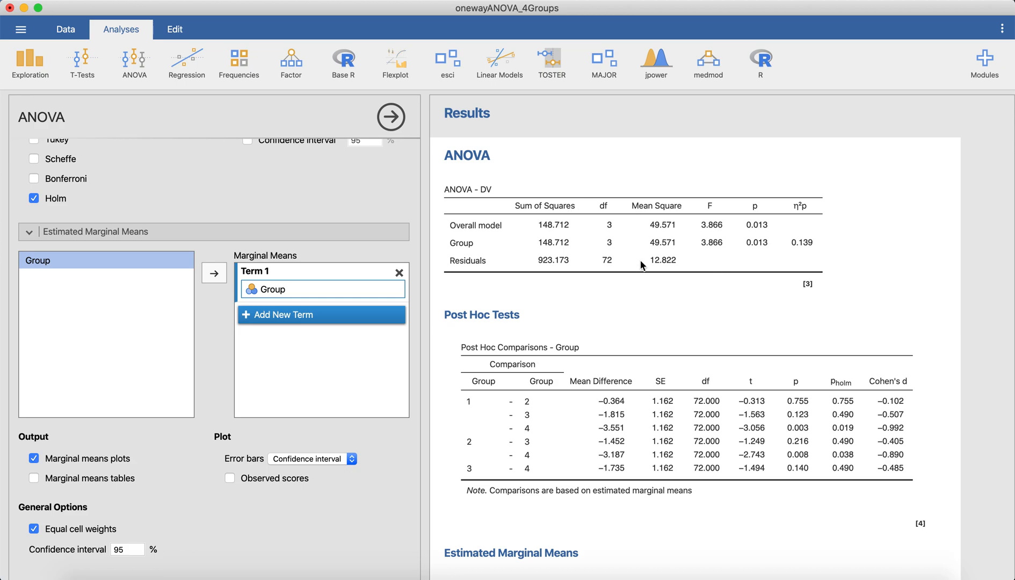
pyautogui.moveTo(449, 228)
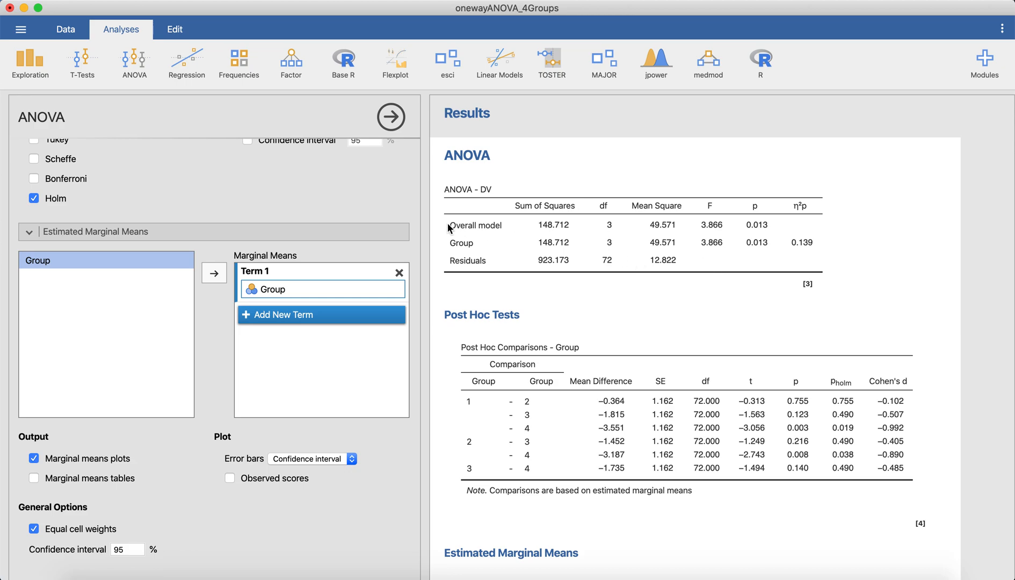
pyautogui.moveTo(729, 266)
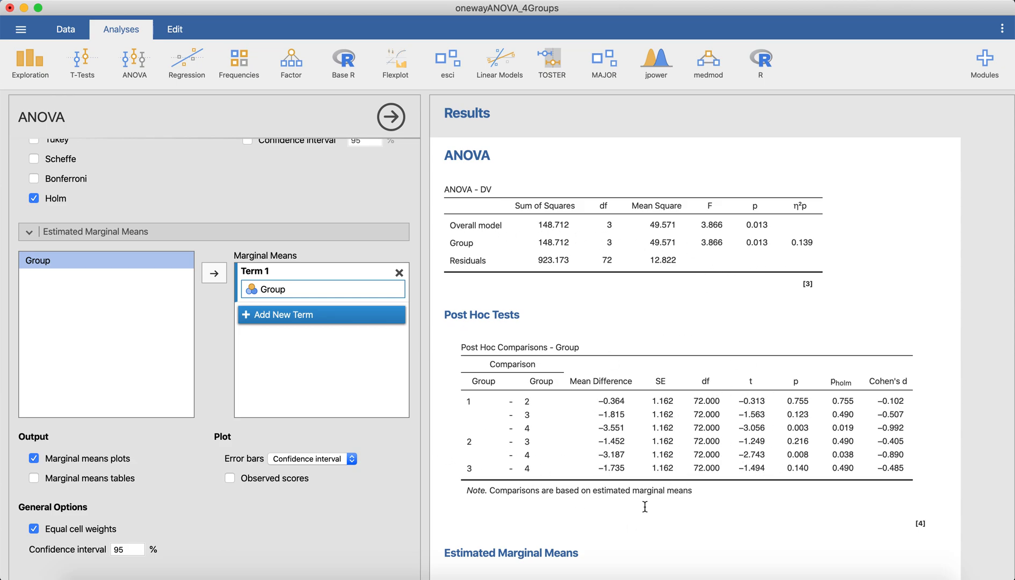
pyautogui.moveTo(685, 370)
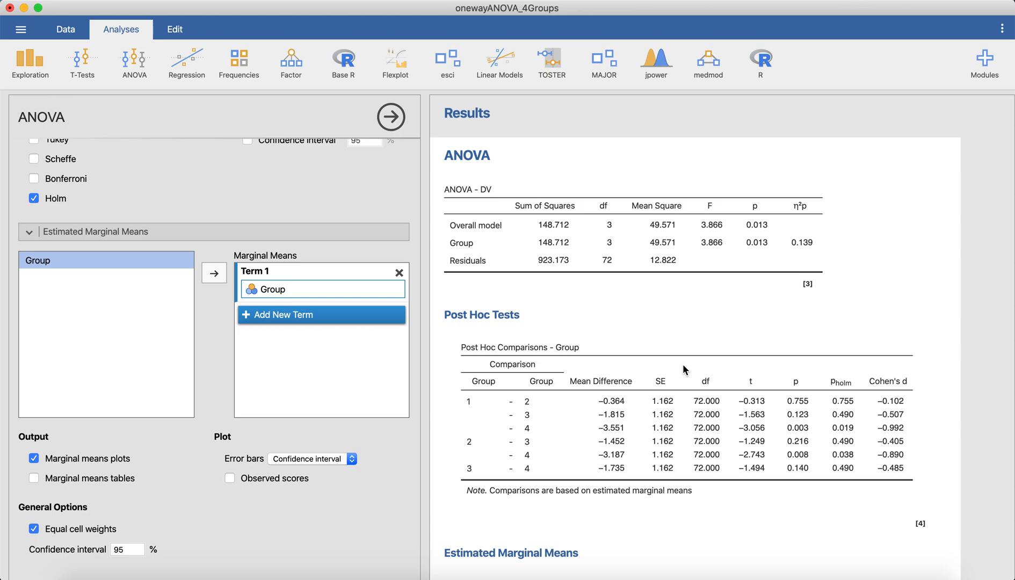
pyautogui.moveTo(686, 315)
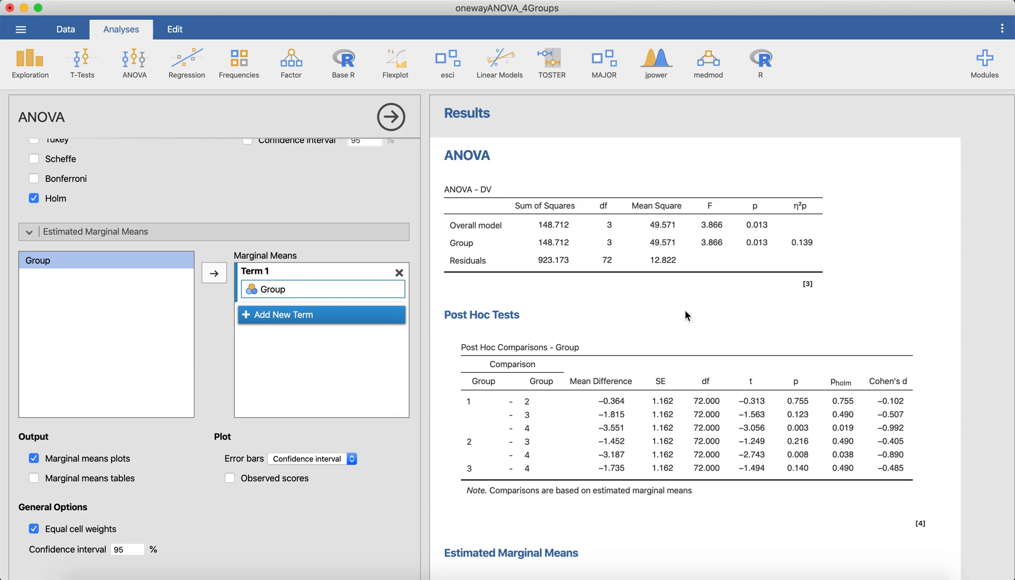
pyautogui.moveTo(451, 254)
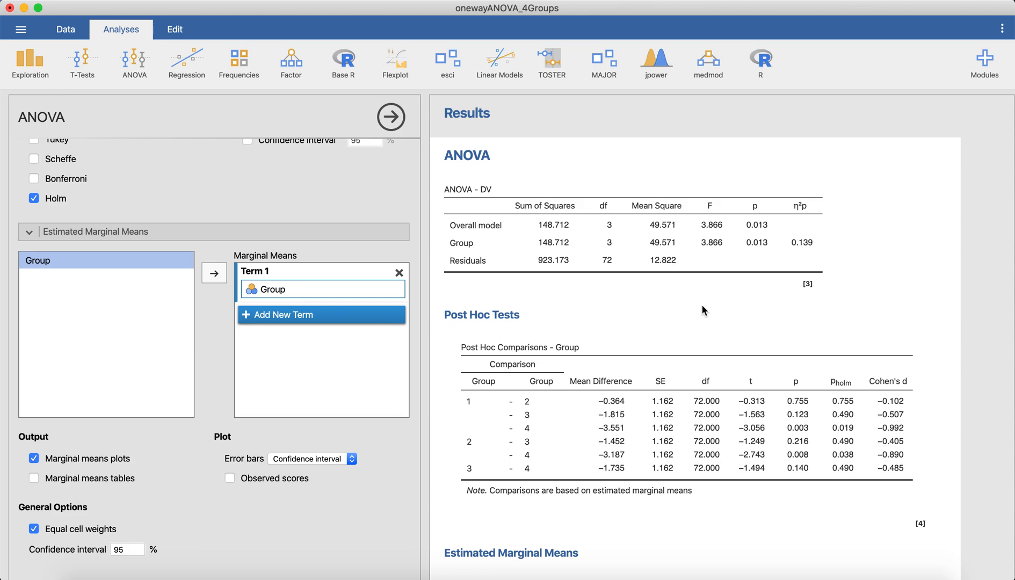
pyautogui.moveTo(661, 411)
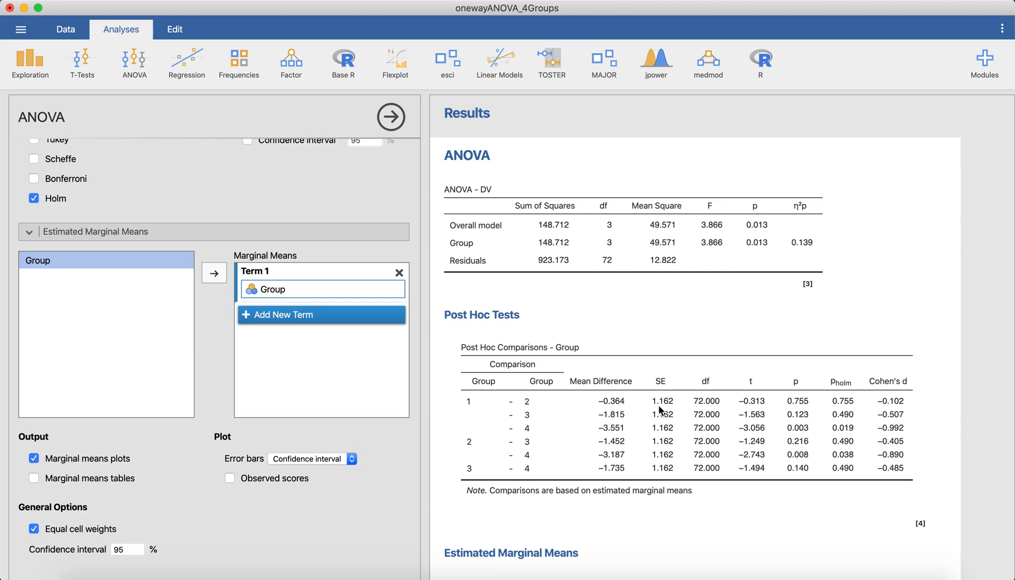
pyautogui.moveTo(546, 414)
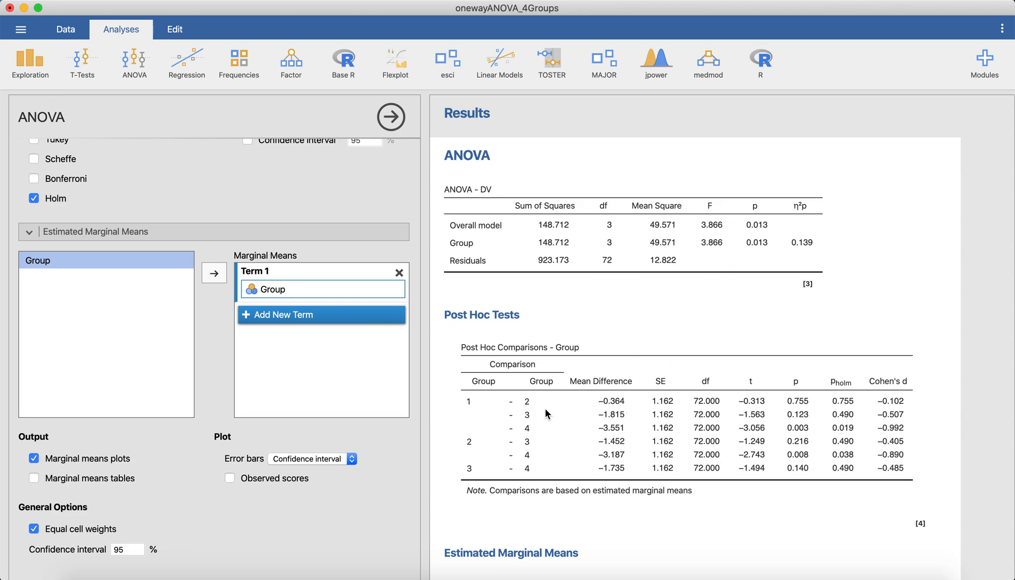